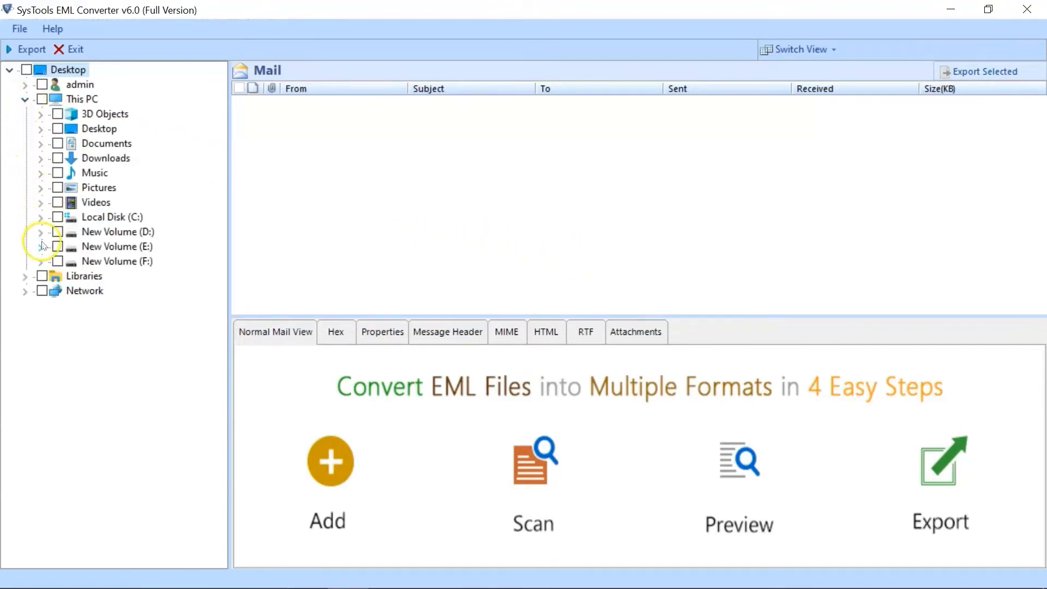
Expand drive E: and tick the EML Files folder to load its 158 emails.
left_click(41, 246)
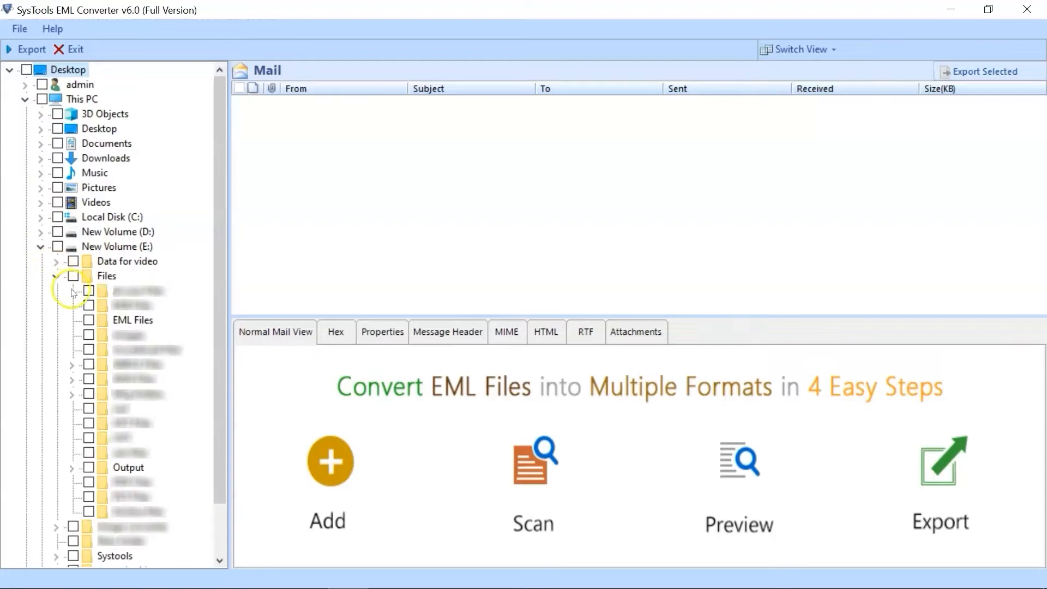
left_click(89, 320)
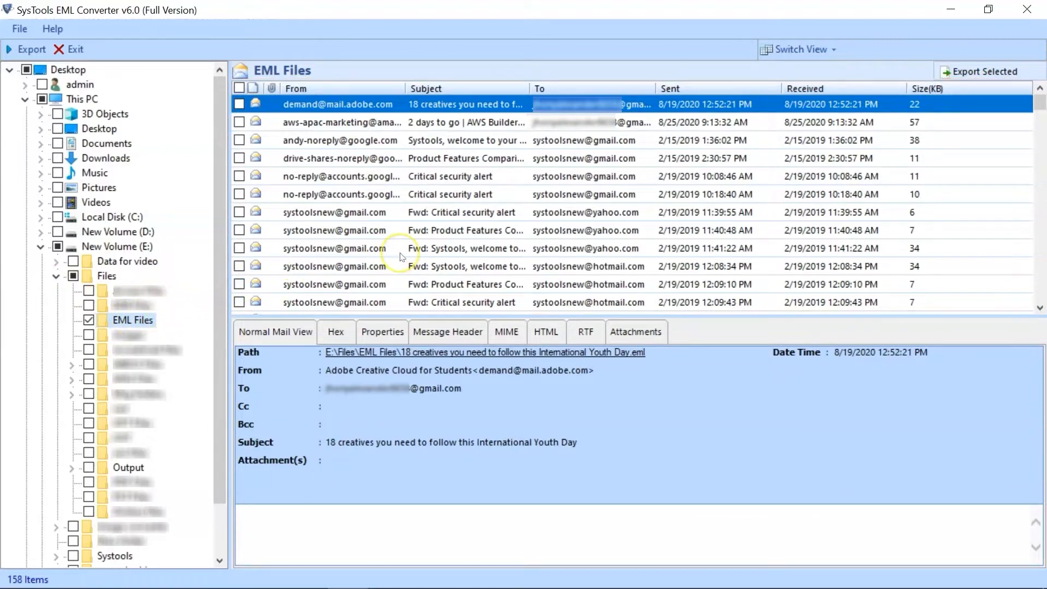
View the Welcome to Zoho email in Hex, Header, HTML, RTF and Attachments tabs, then mark it.
scroll("down", 3)
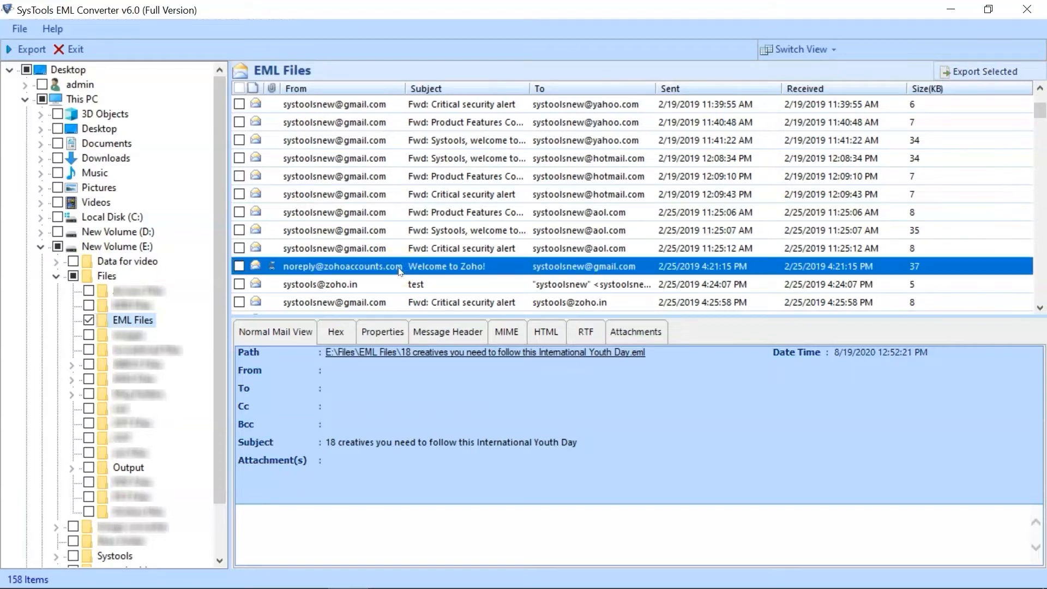
left_click(275, 333)
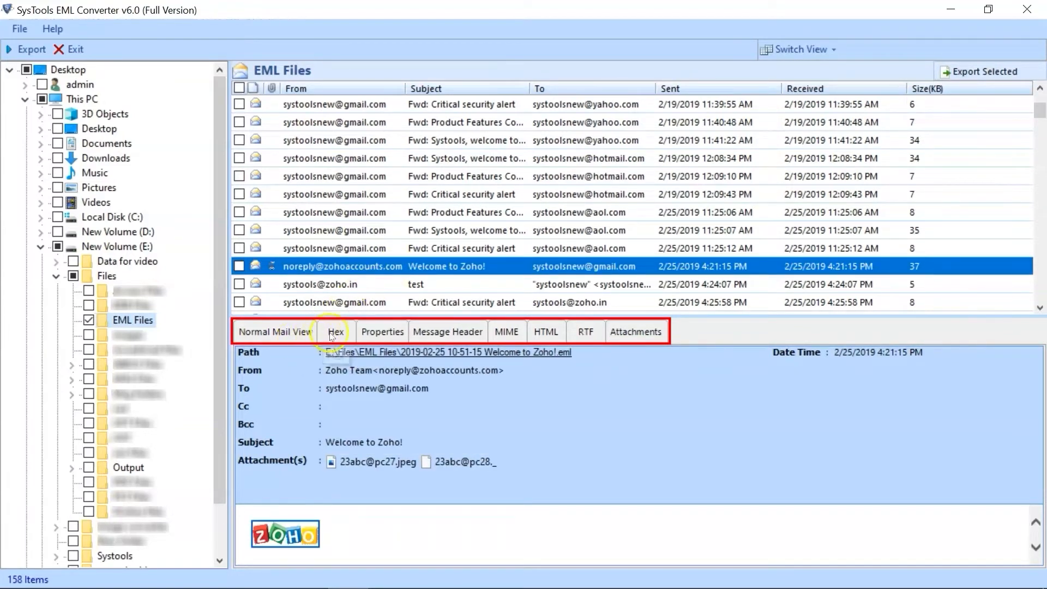
left_click(336, 332)
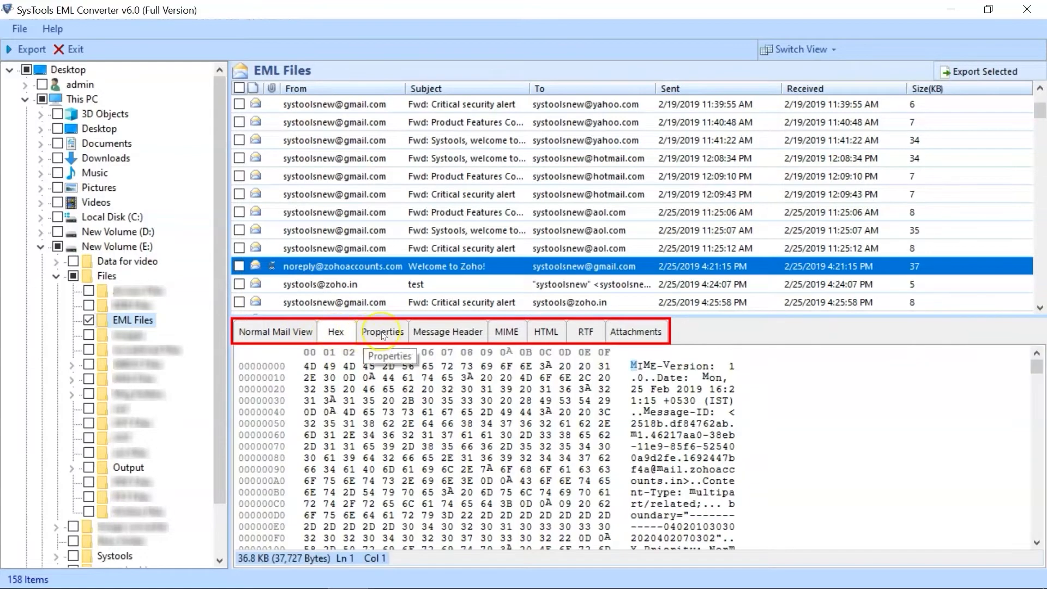
left_click(448, 332)
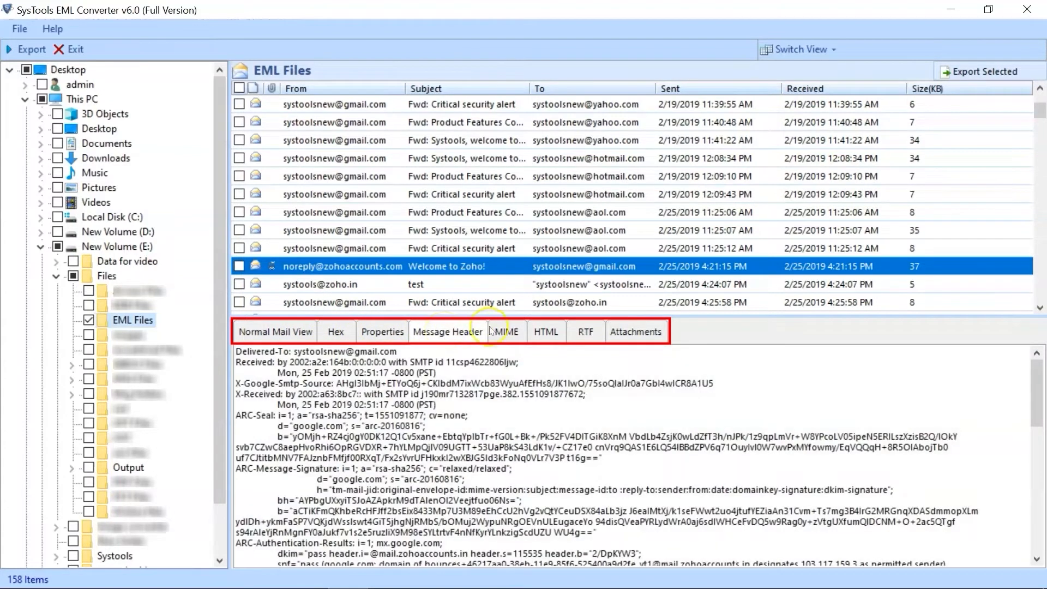
left_click(547, 332)
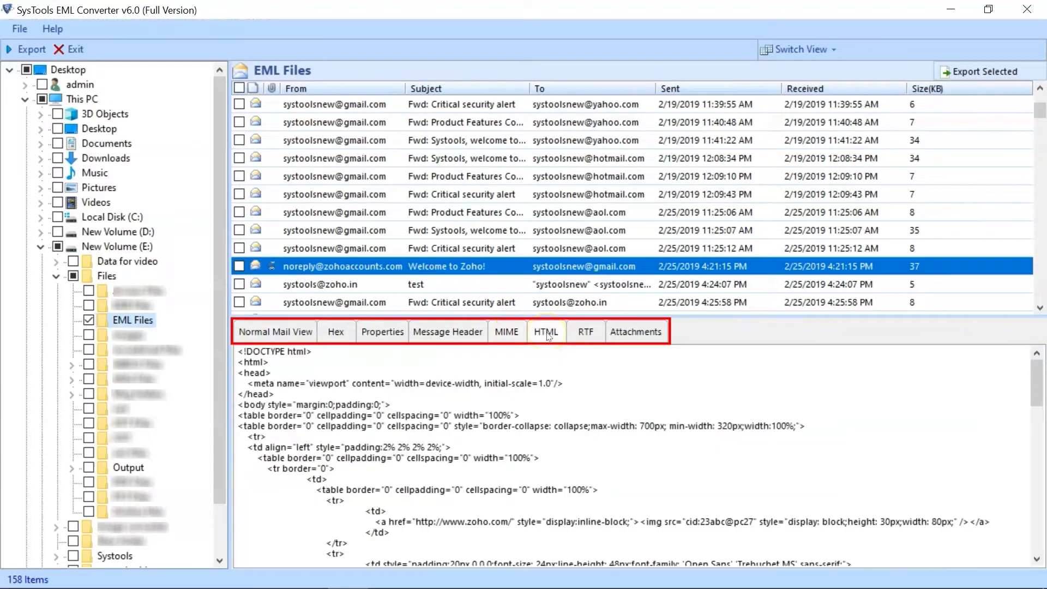
left_click(636, 332)
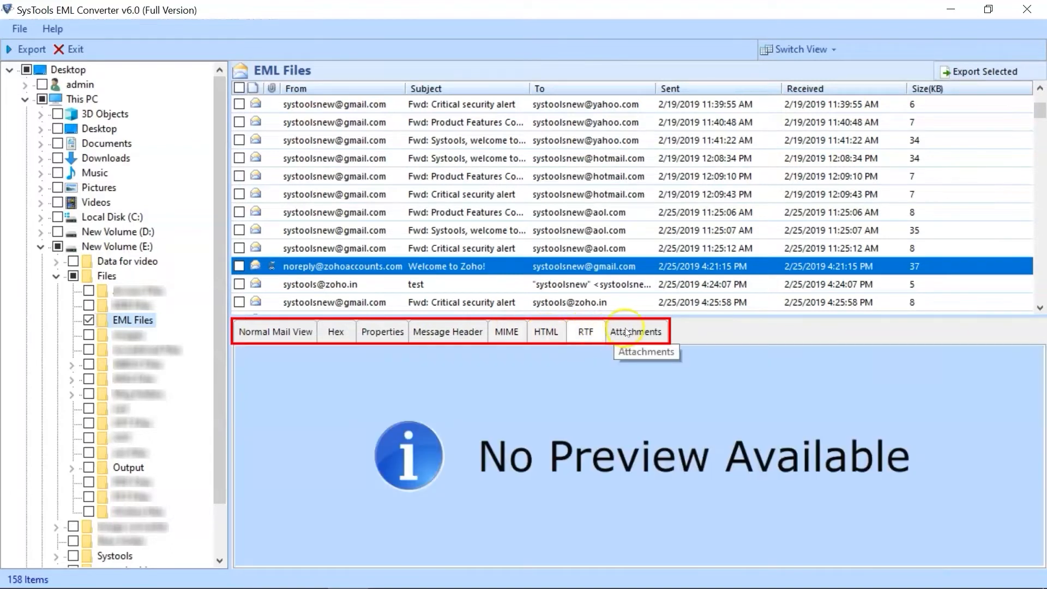
left_click(637, 331)
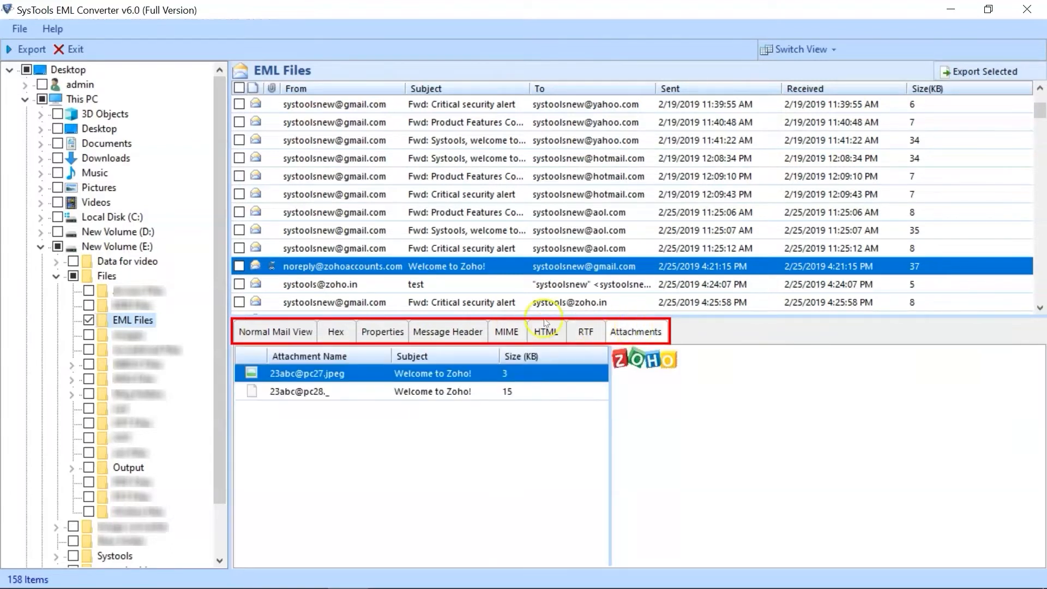
left_click(275, 332)
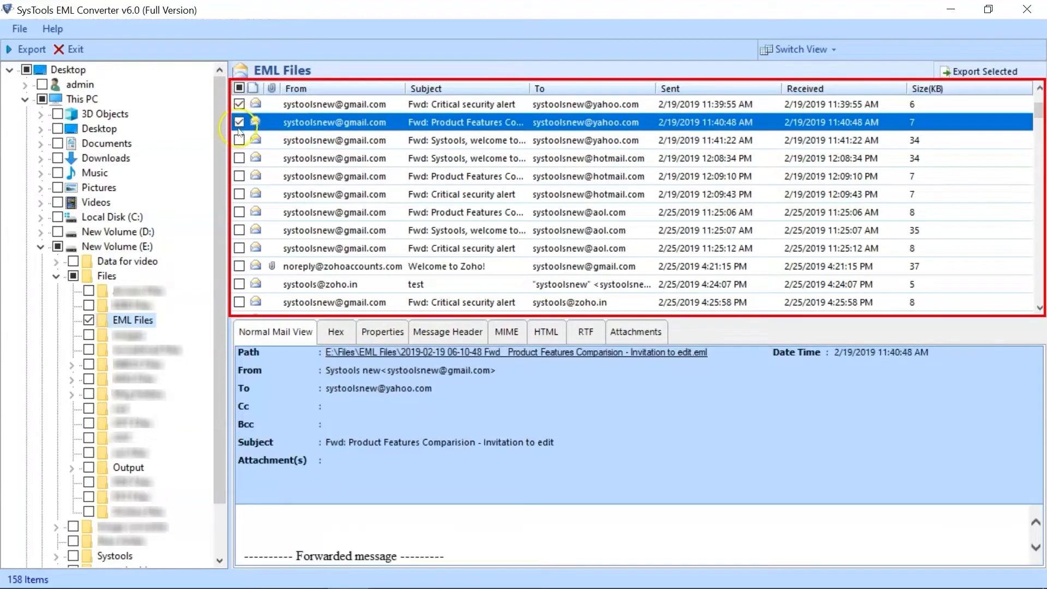
Mark the third email, then use the header checkbox to mark all emails.
left_click(239, 141)
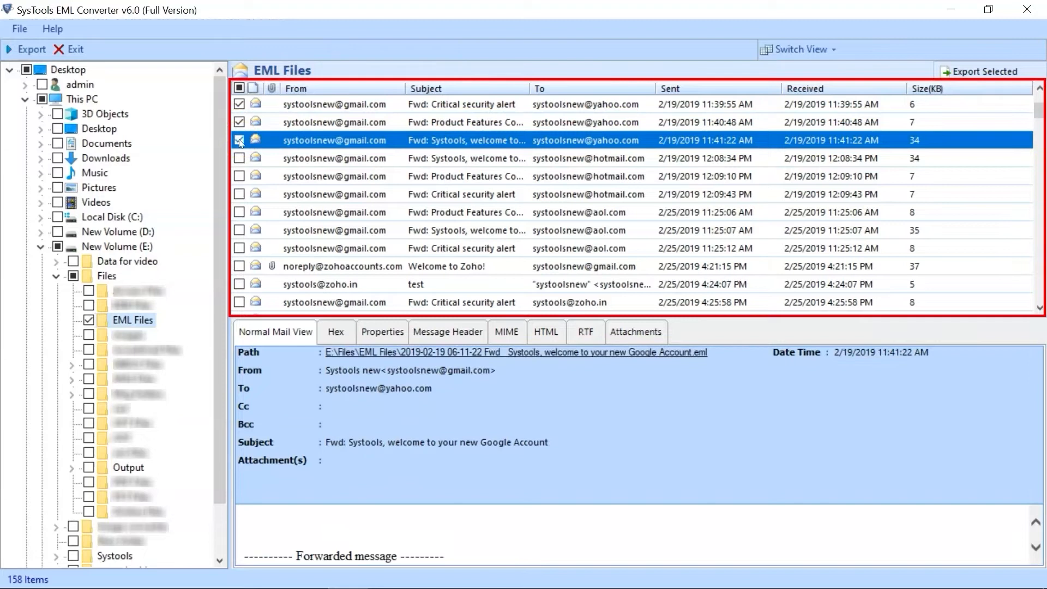
left_click(239, 87)
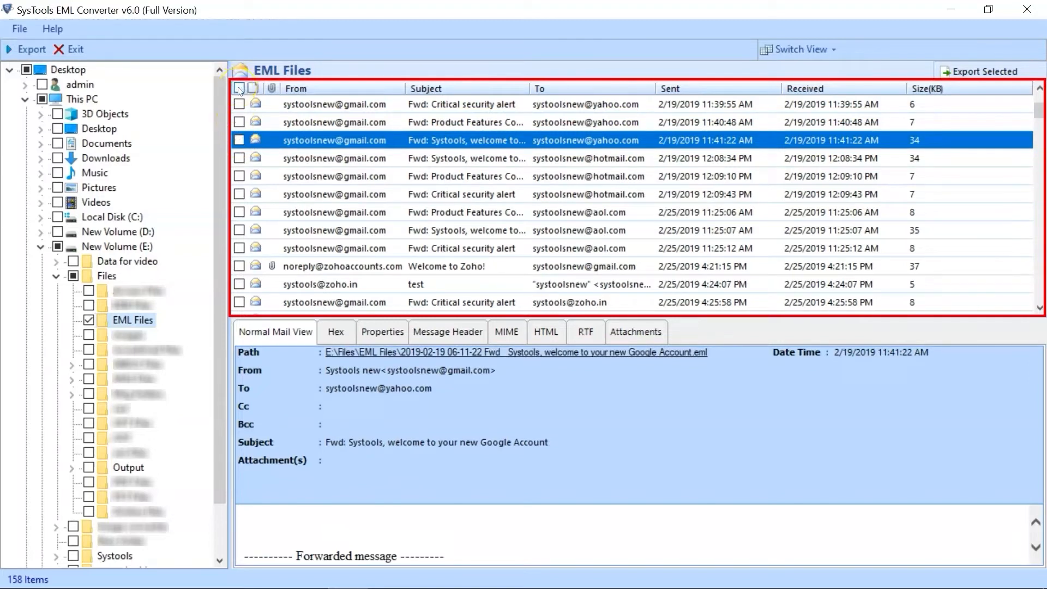
left_click(239, 89)
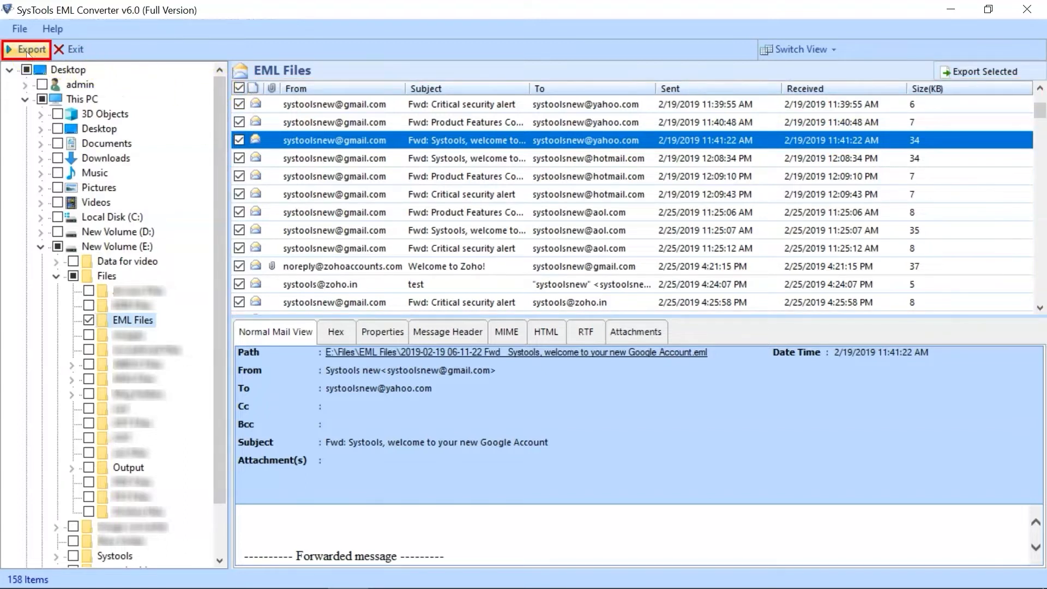
Start the export, pick Office 365 as the destination, and open Adv. Settings.
left_click(28, 49)
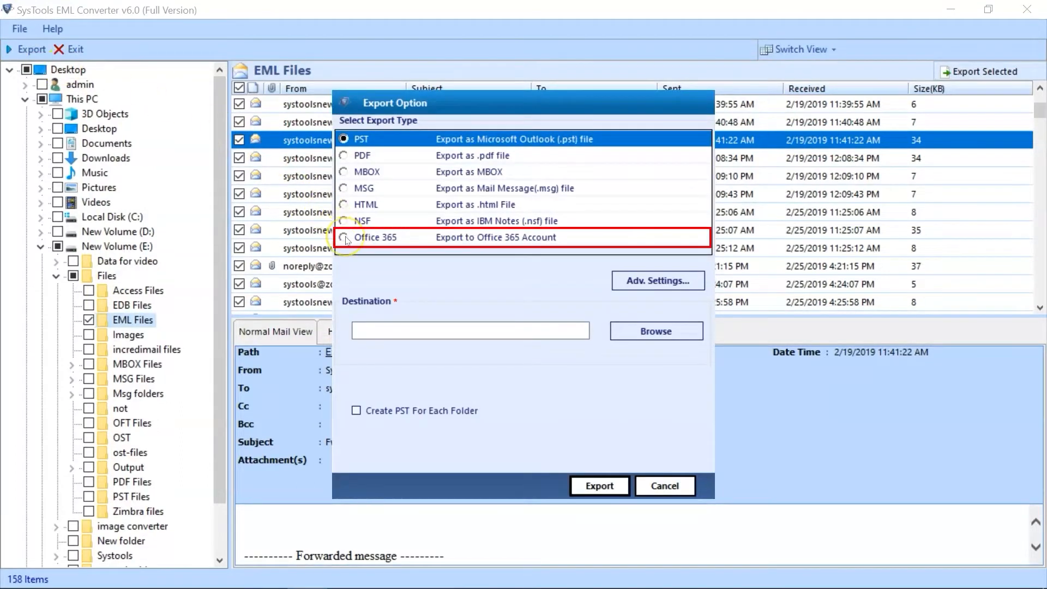
left_click(344, 238)
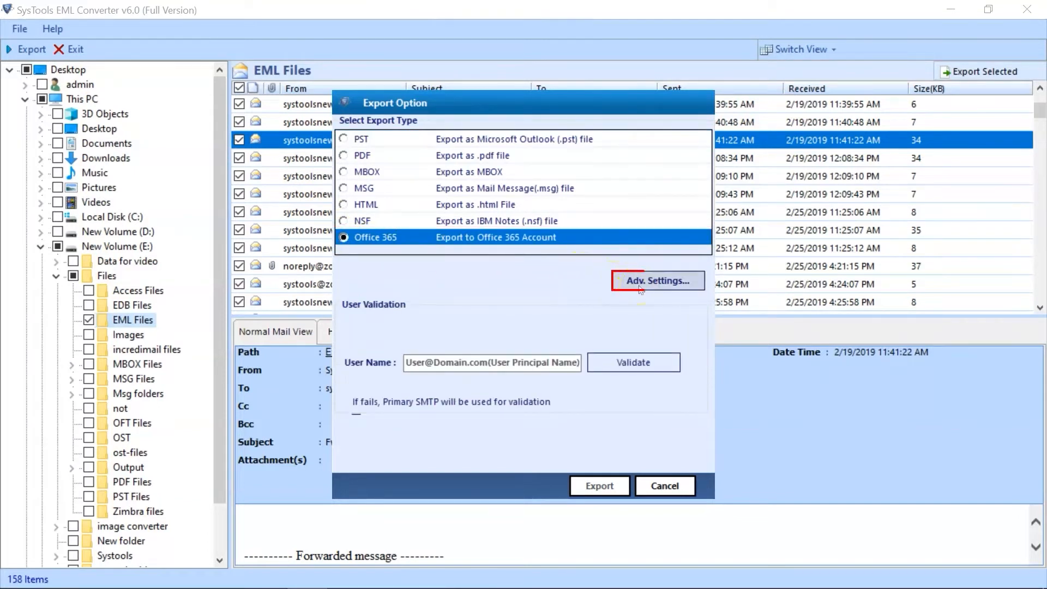
left_click(658, 280)
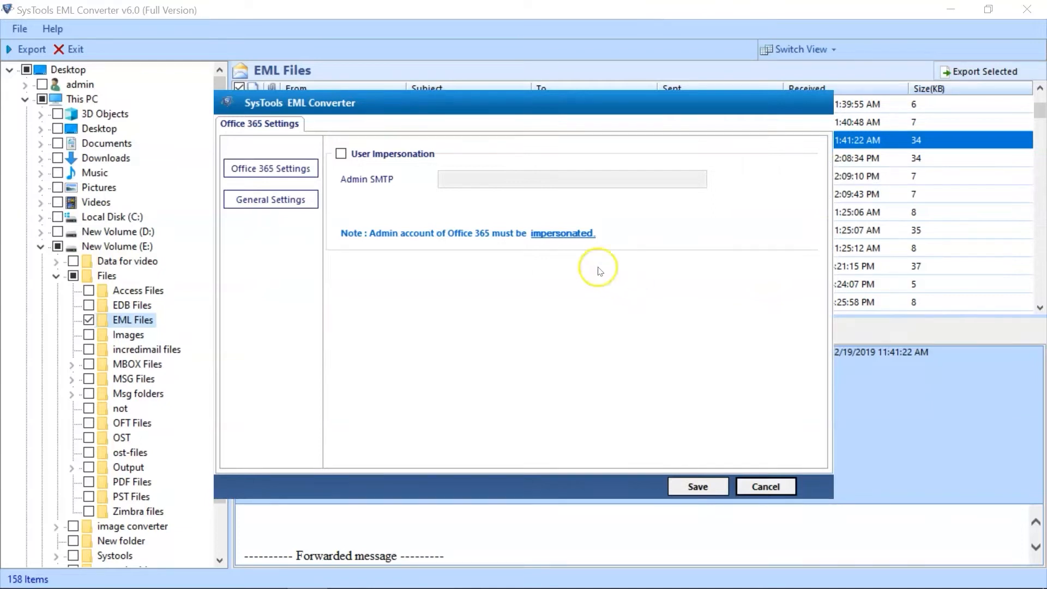
Enable user impersonation and a date filter ending 22 February 2022.
left_click(341, 154)
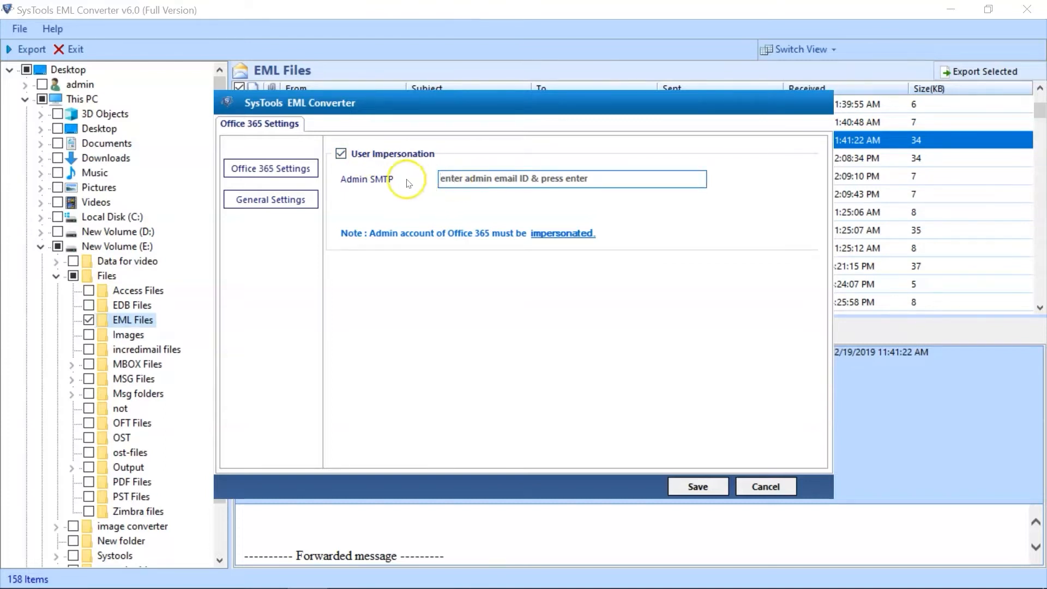
left_click(270, 200)
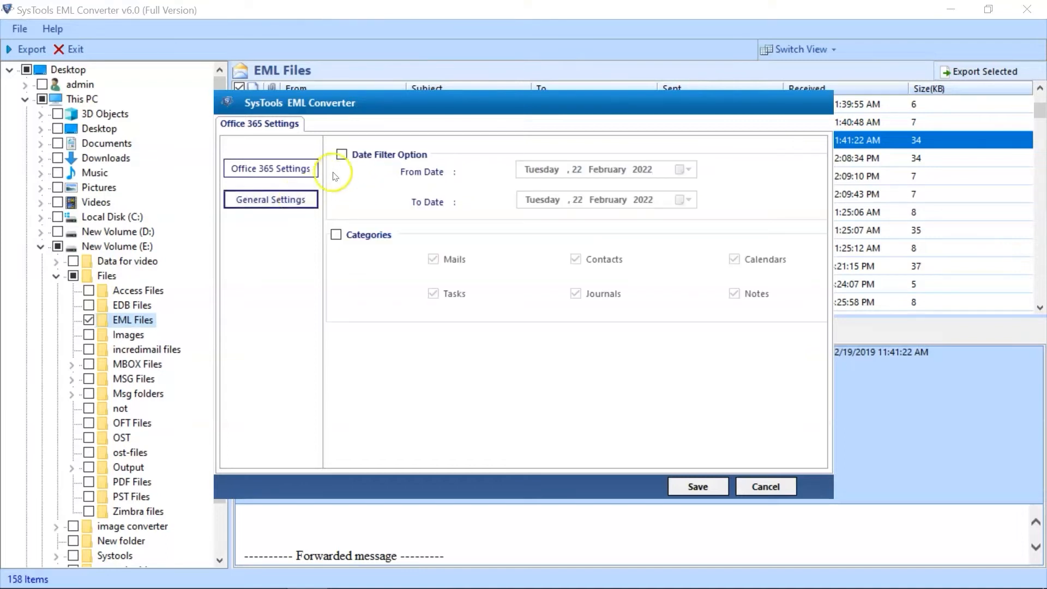
left_click(690, 169)
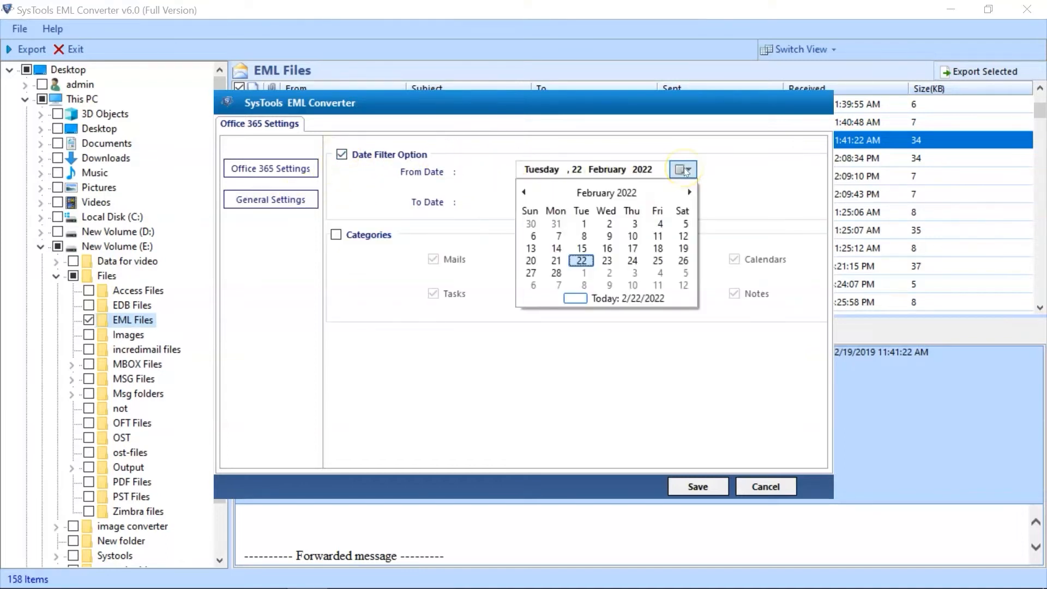
left_click(581, 261)
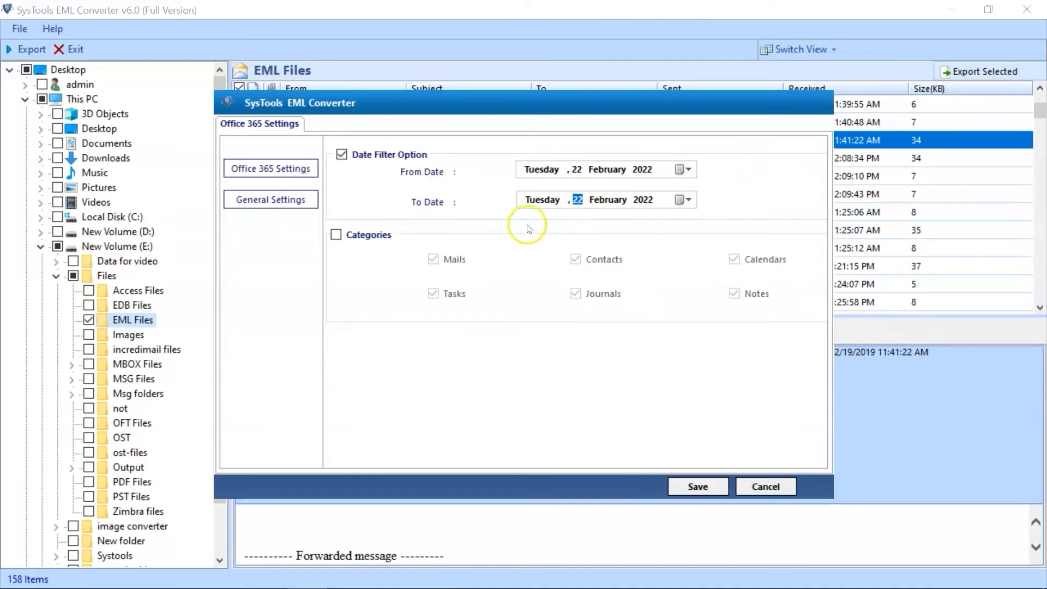
Filter by categories excluding Notes, and save the Office 365 settings.
left_click(336, 235)
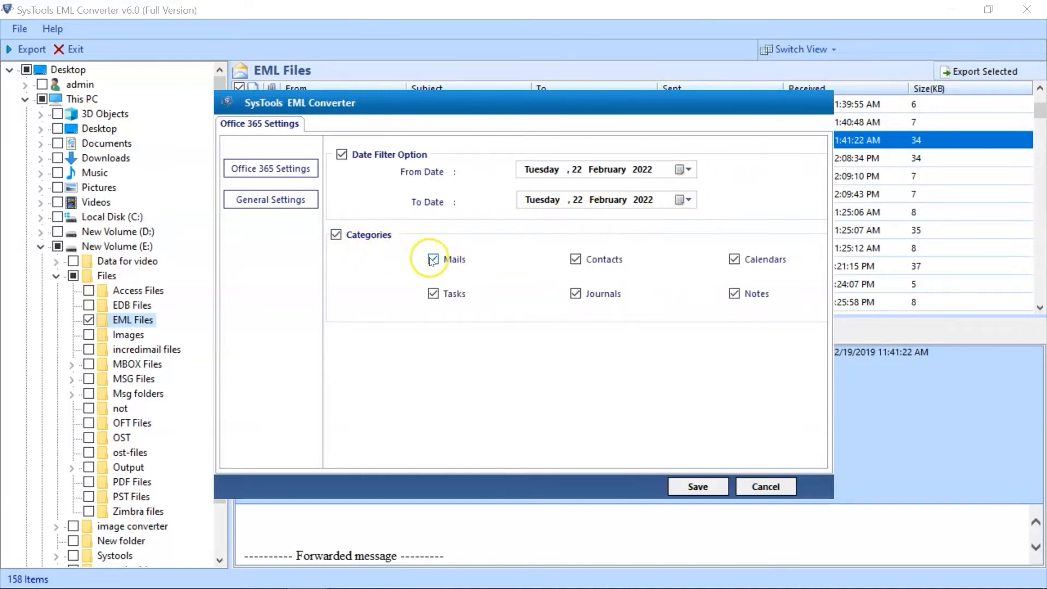
mouse_move(737, 277)
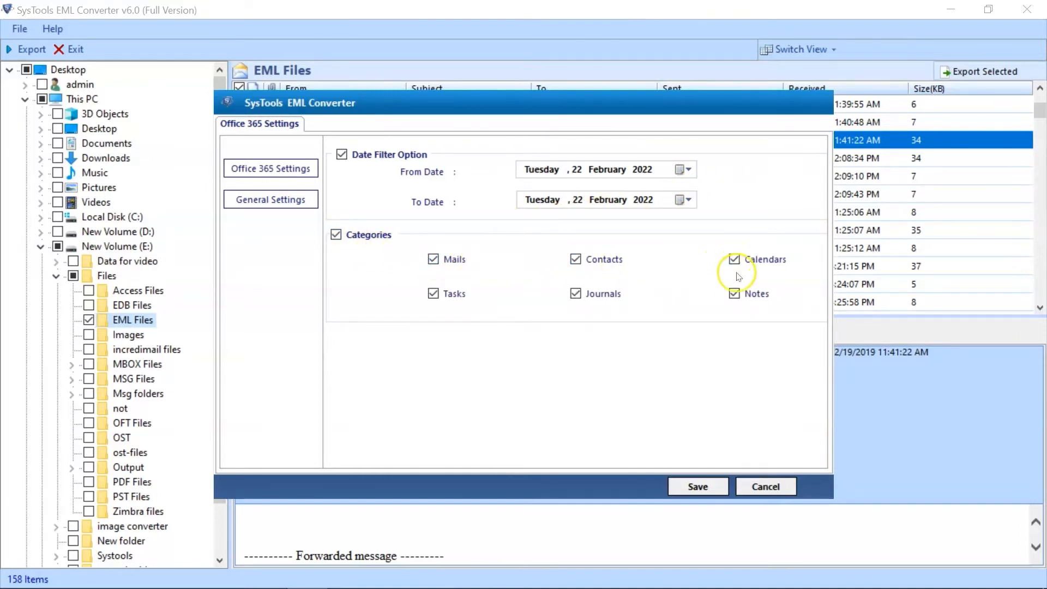
mouse_move(740, 293)
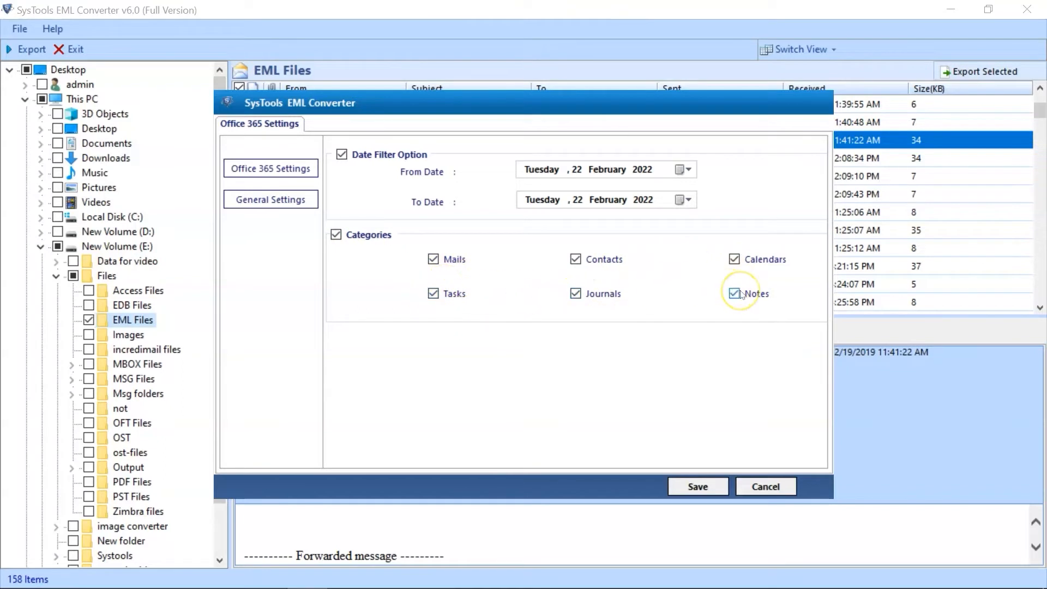
left_click(734, 293)
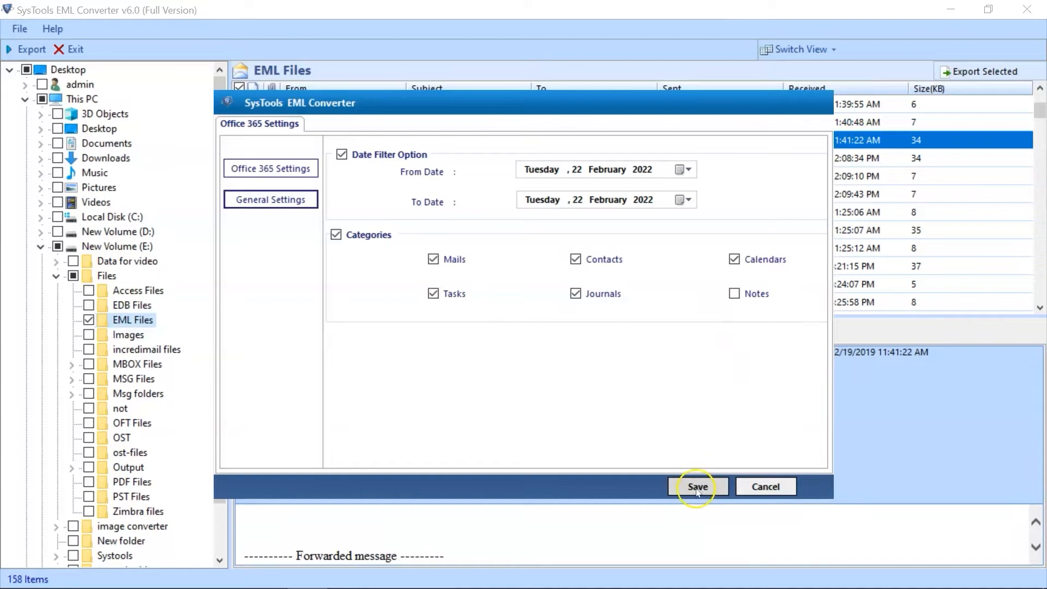
left_click(698, 487)
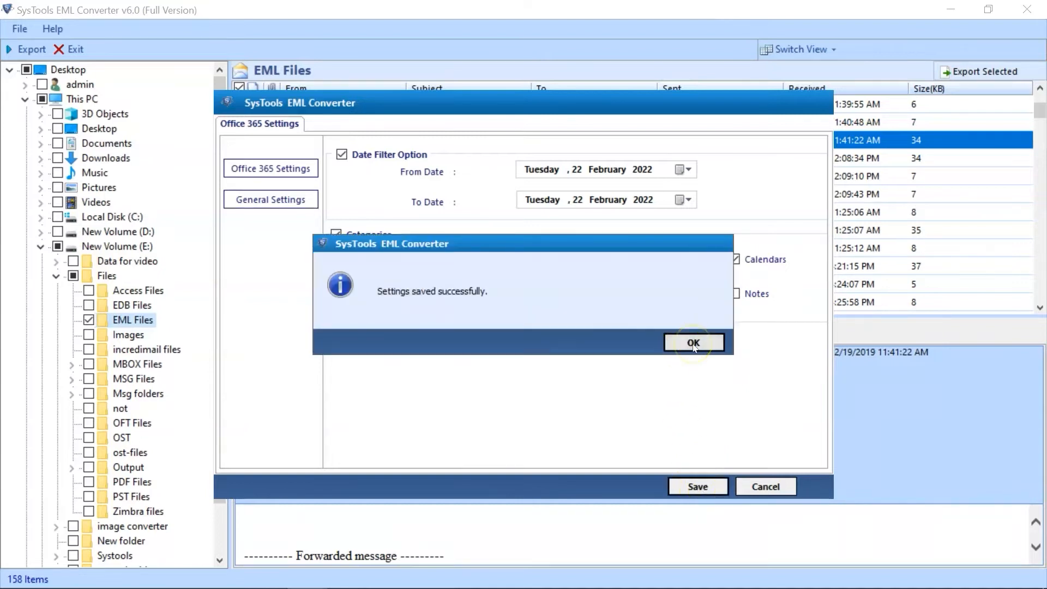
left_click(694, 342)
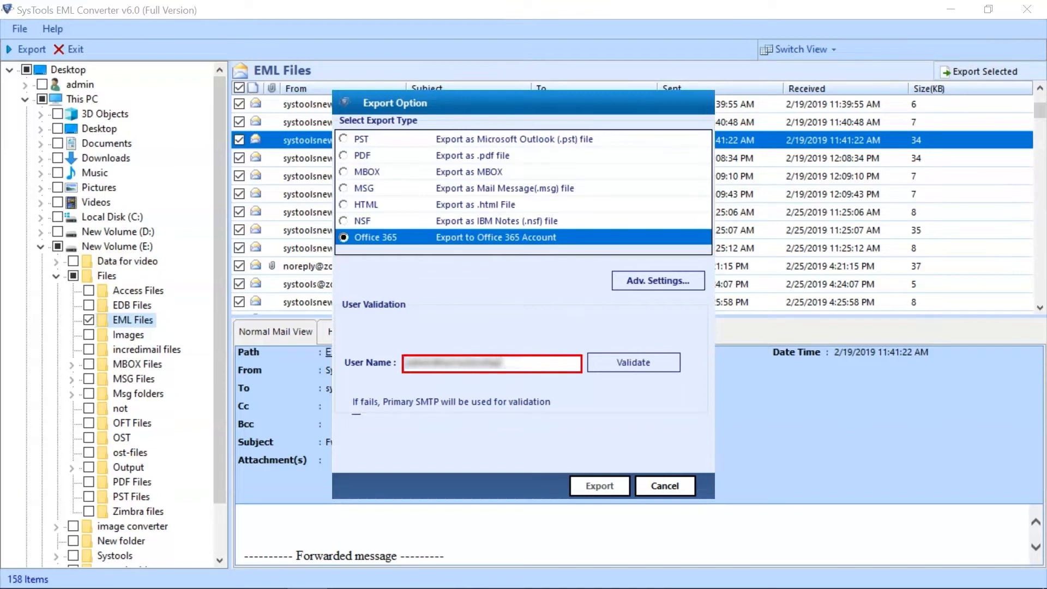
Enter the onmicrosoft.com user name, validate it, and acknowledge the sign-in redirect notice.
type("microsoft.com")
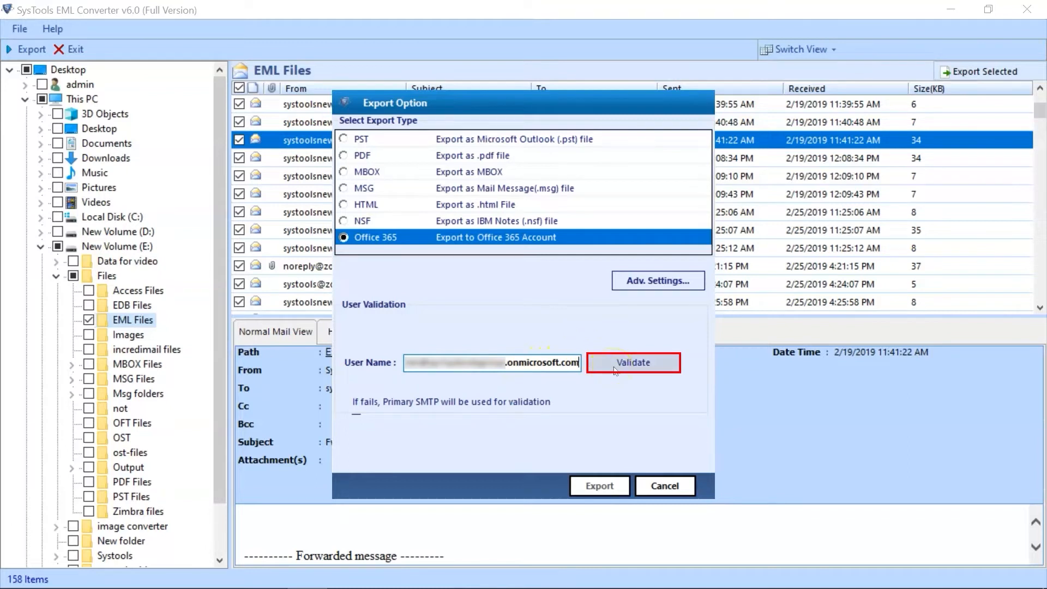
left_click(633, 363)
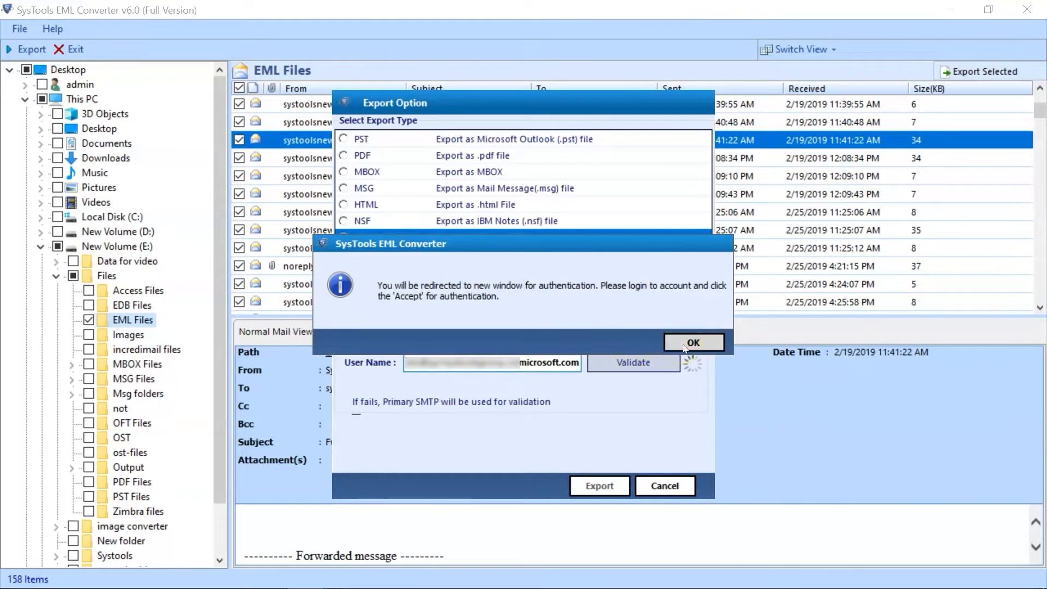
left_click(694, 343)
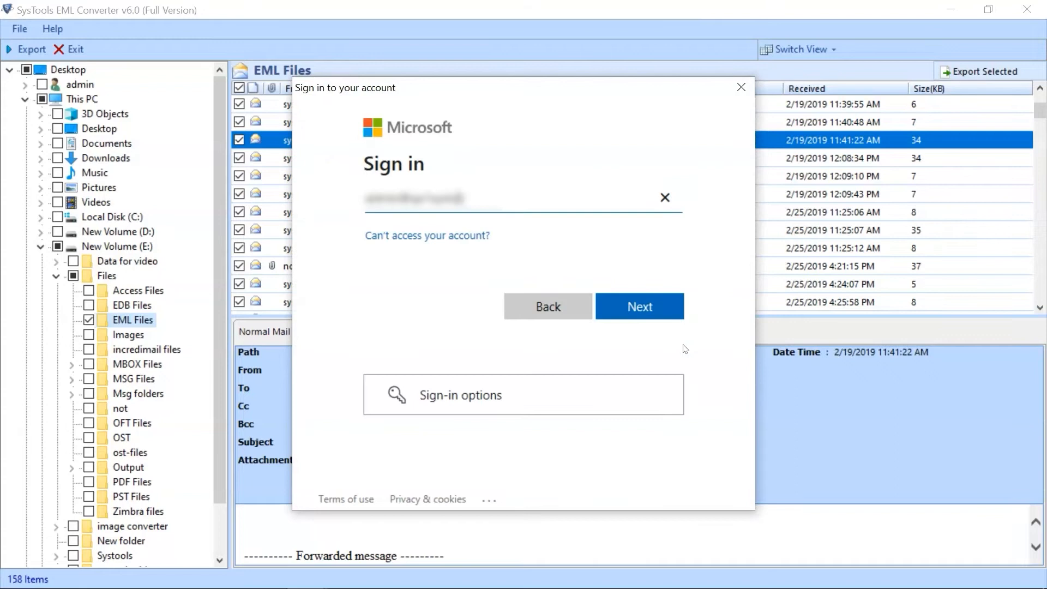
Sign in to the Microsoft account and accept the permissions on behalf of the organization.
type(".onmicrosoft.com")
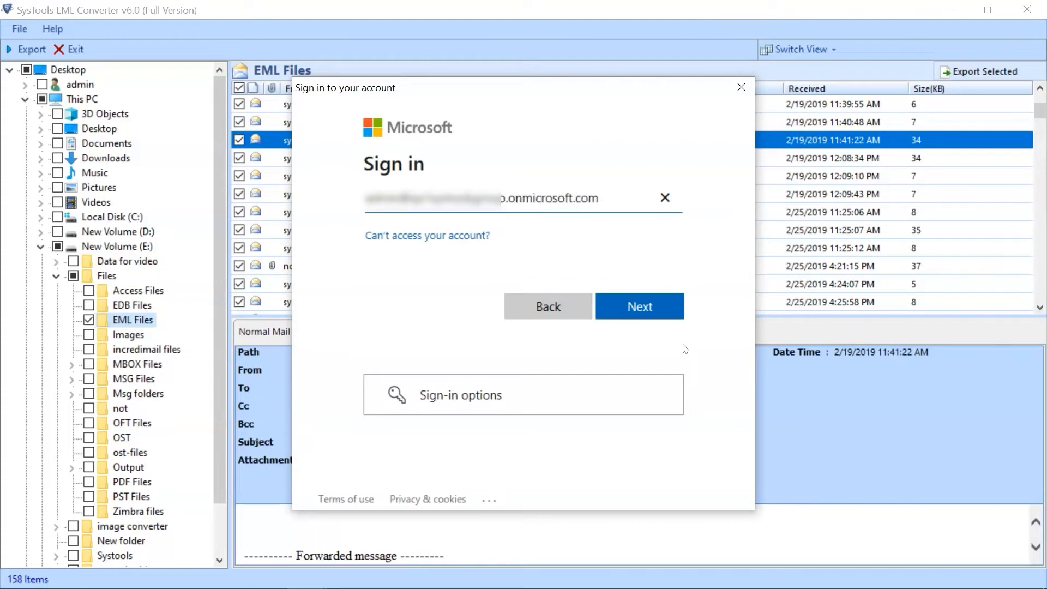
left_click(640, 306)
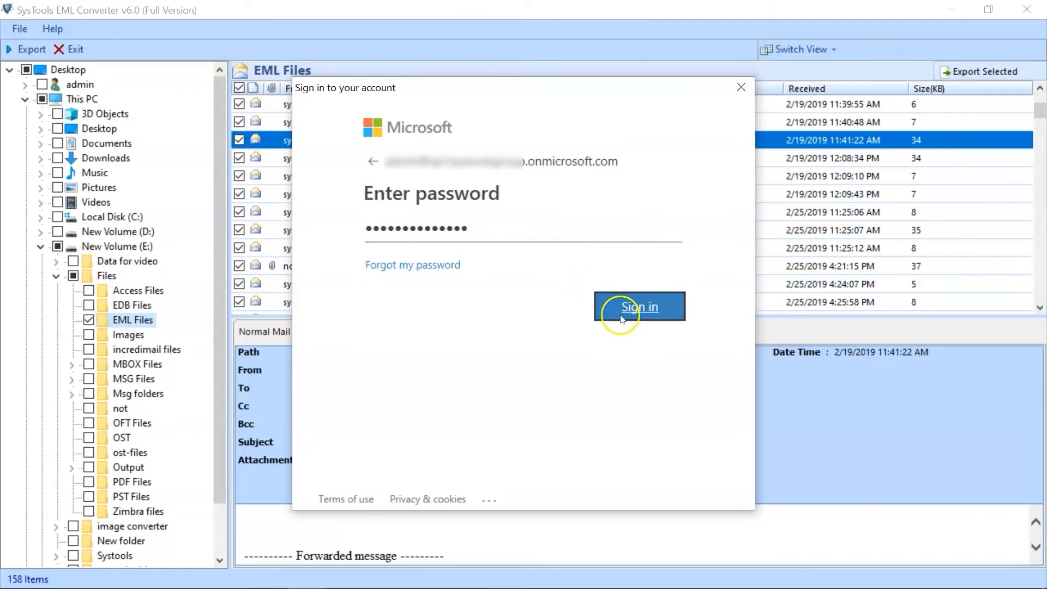
left_click(639, 307)
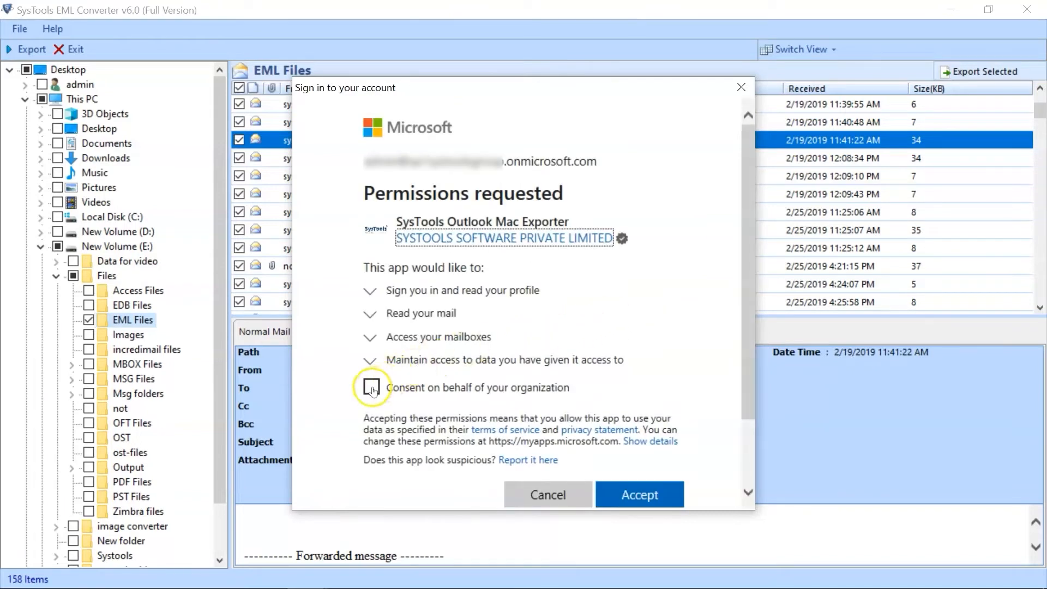
left_click(371, 388)
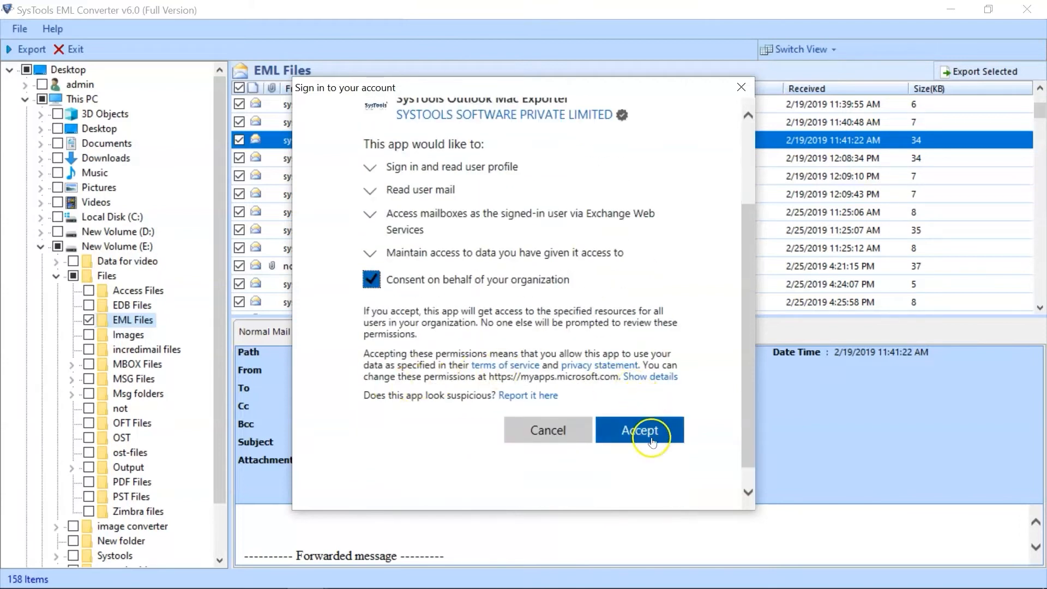
left_click(640, 429)
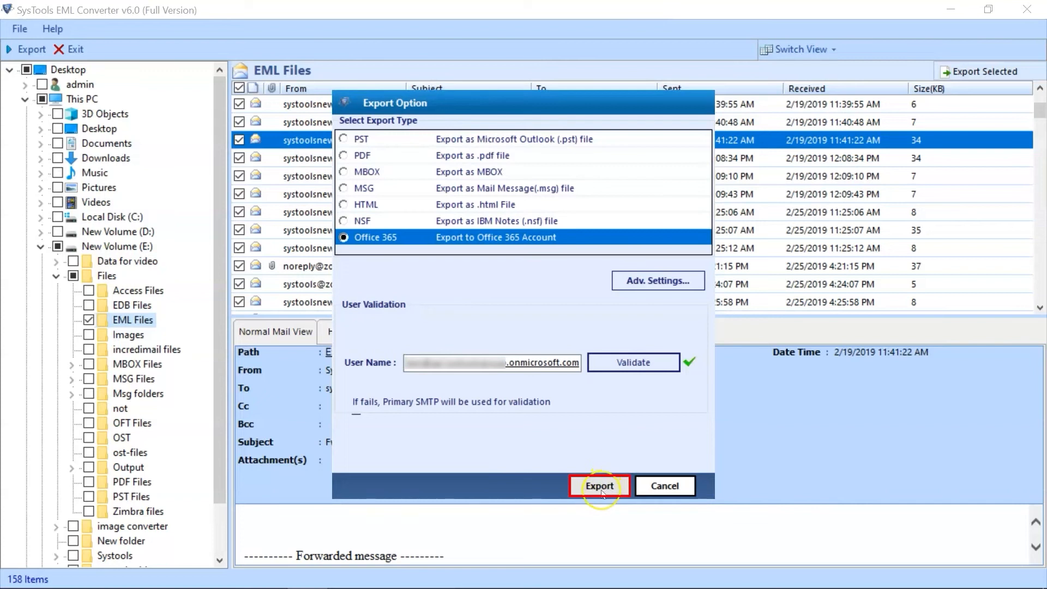
Run the Office 365 export and dismiss the completion message to see 158 successes.
left_click(600, 486)
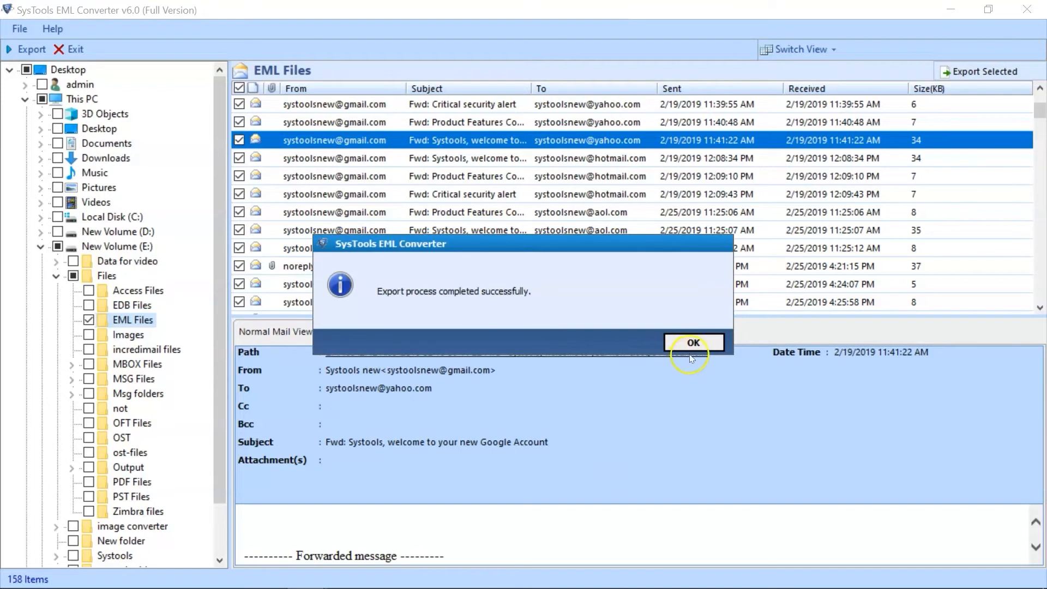
left_click(694, 343)
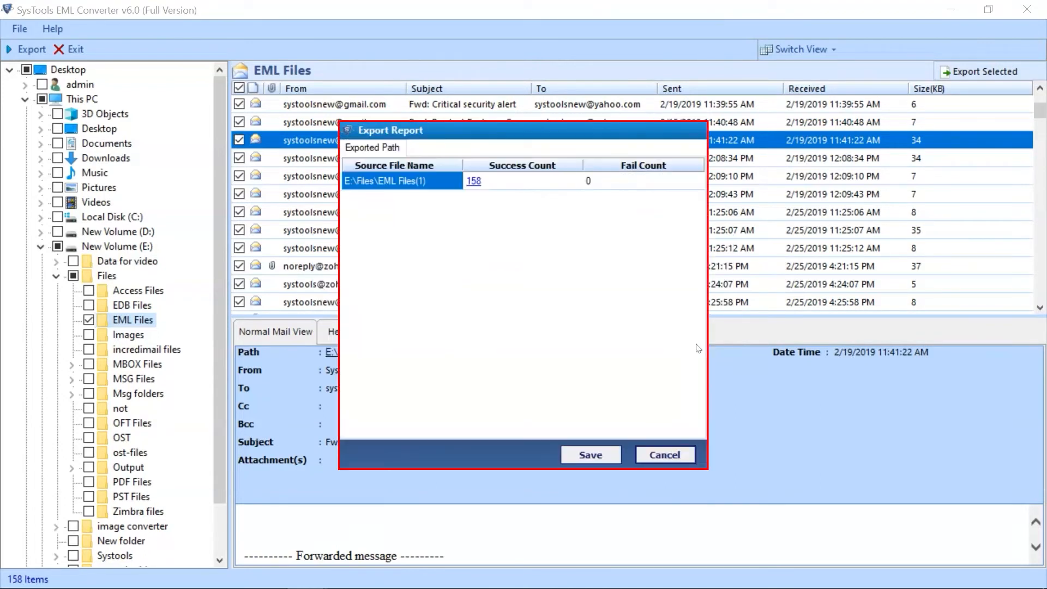
Save the export report as 'Export Report Eml files.csv' in Documents.
left_click(590, 455)
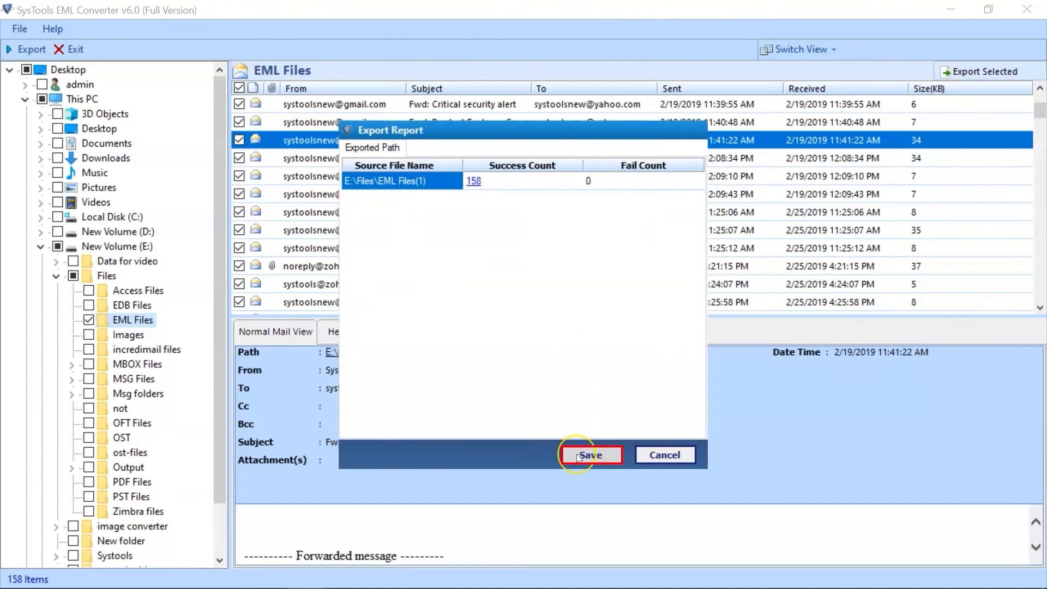
left_click(592, 455)
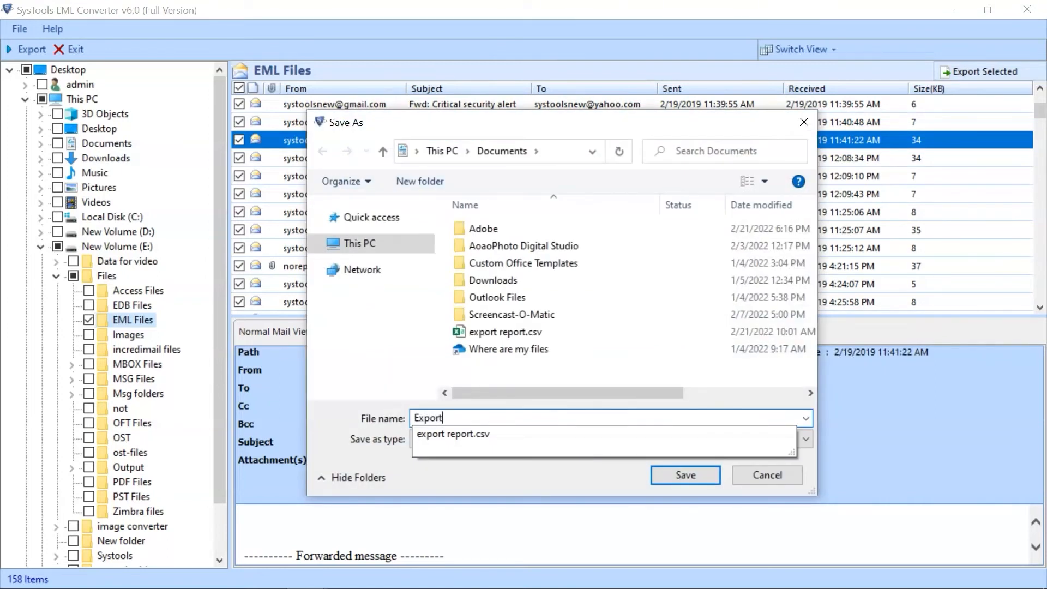
left_click(686, 476)
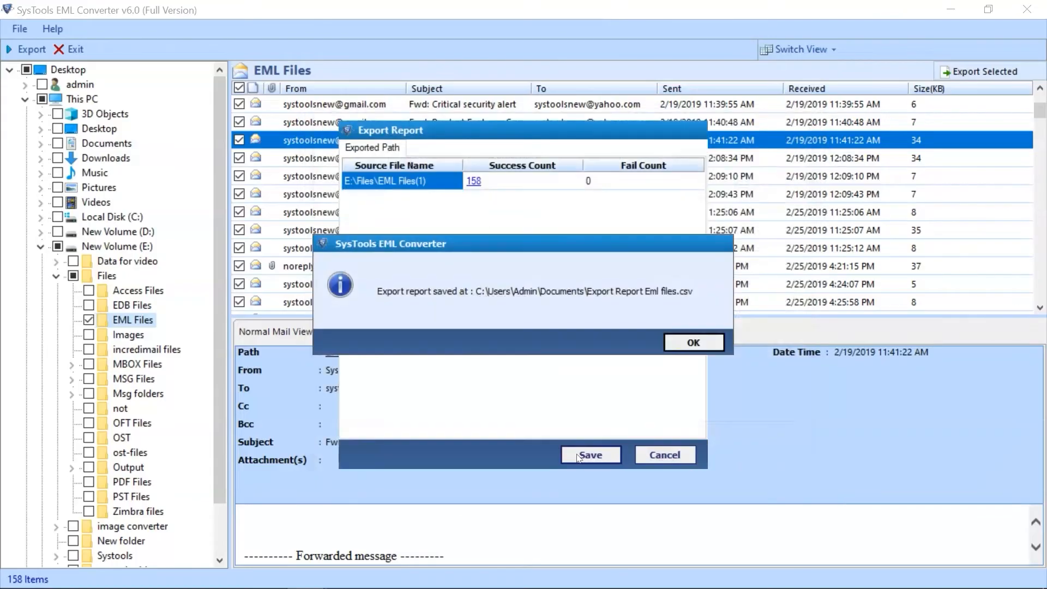